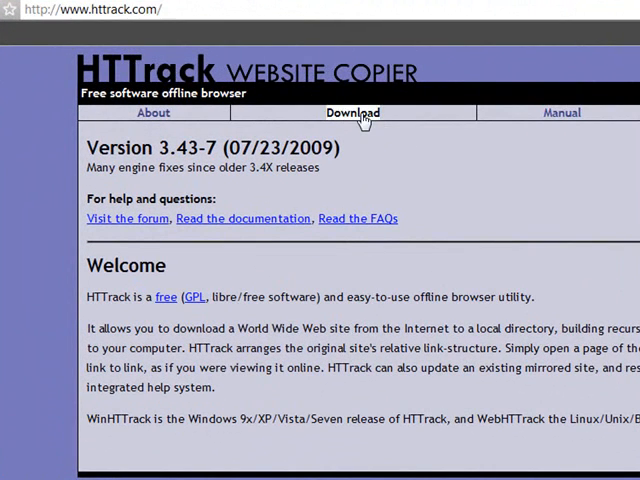
Visit the httrack.com download page for WinHTTrack, then bring up the Start menu programs list.
left_click(352, 112)
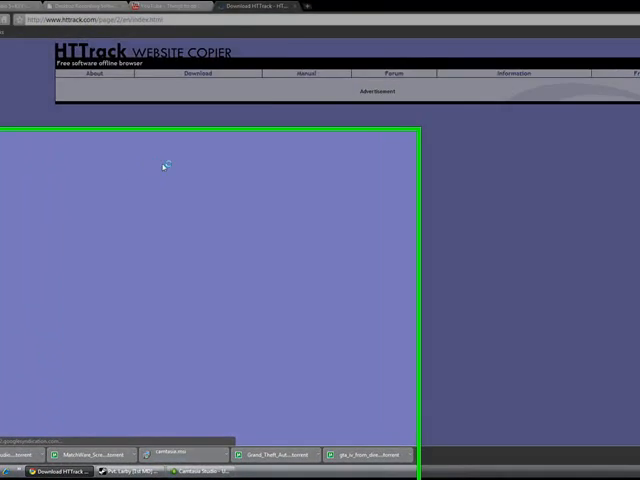
left_click(8, 470)
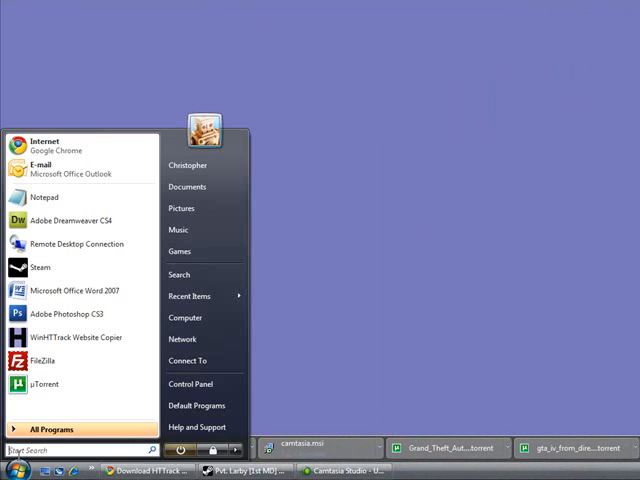
mouse_move(75, 337)
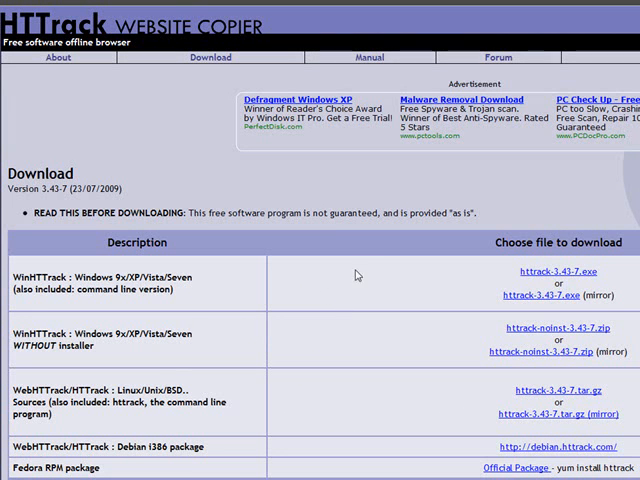
mouse_move(556, 272)
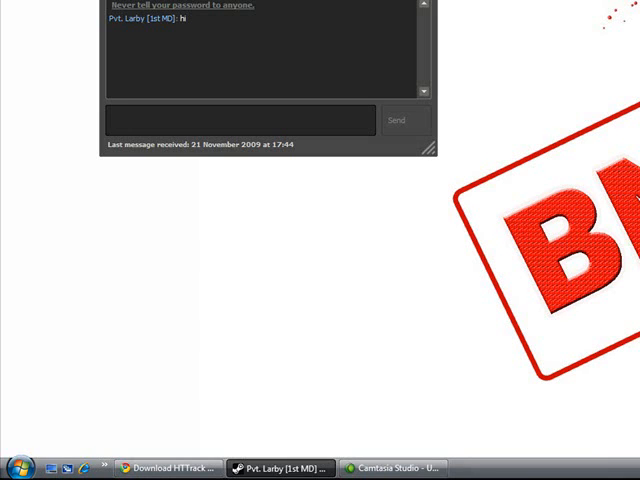
Launch WinHTTrack Website Copier from the Start menu and begin a new project.
left_click(18, 467)
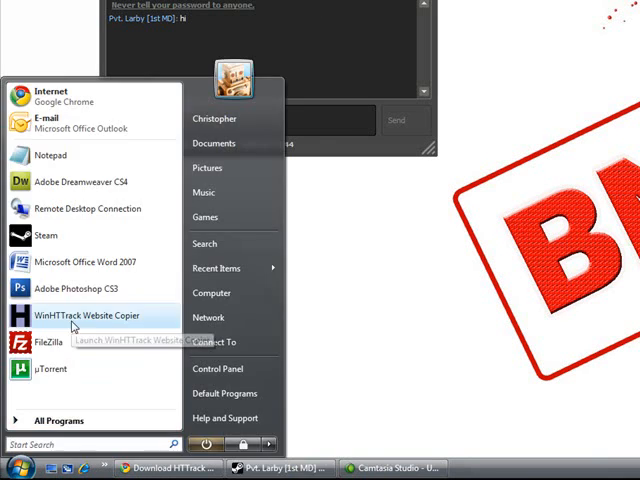
left_click(91, 315)
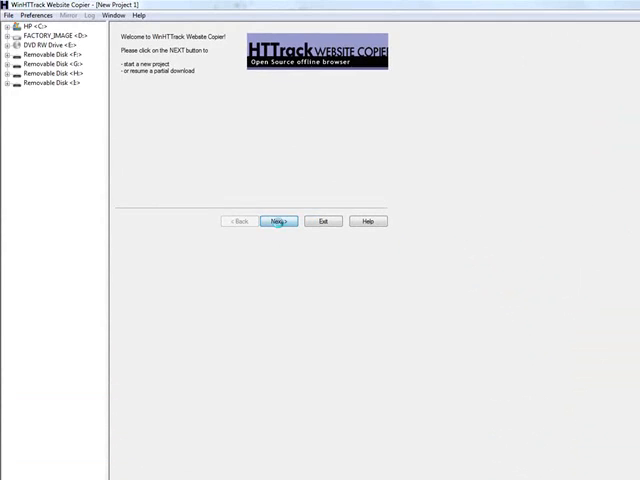
left_click(277, 221)
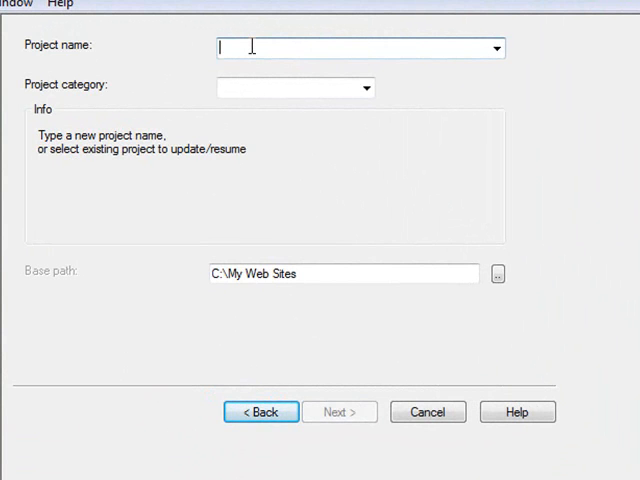
Type the Club Penguin project name into the Project name box.
type("Clup")
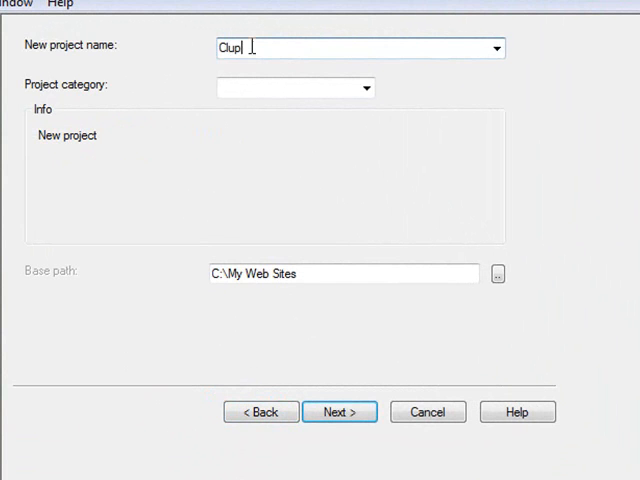
type("Club")
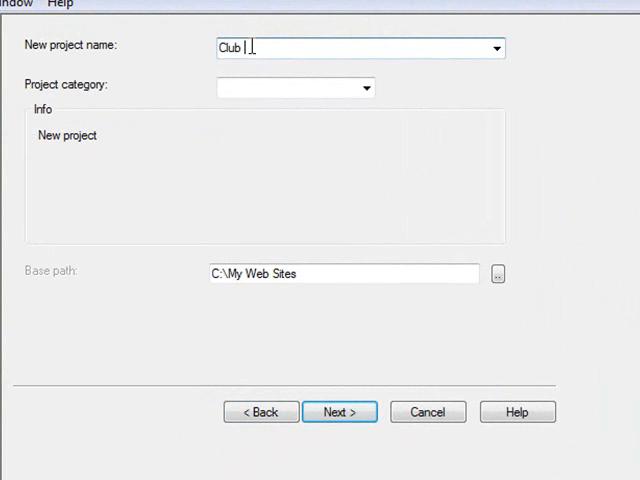
type("Peng")
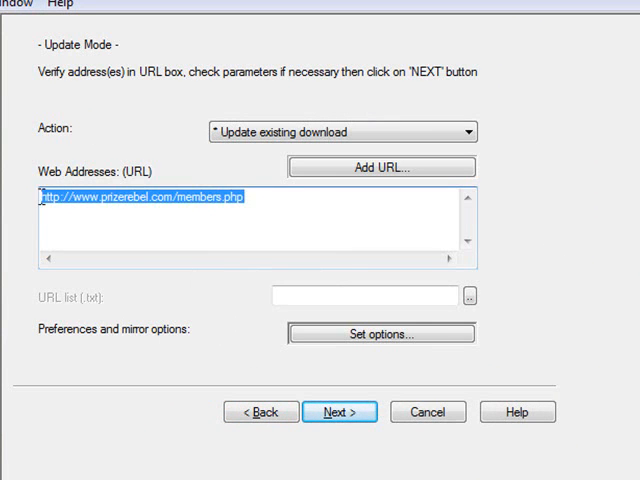
type("http")
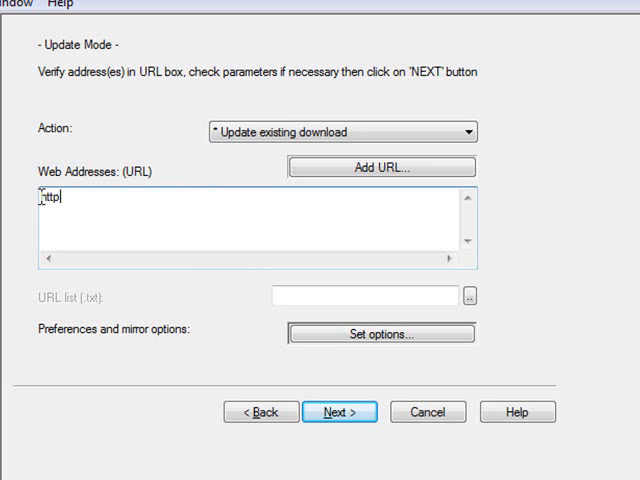
type("://clup")
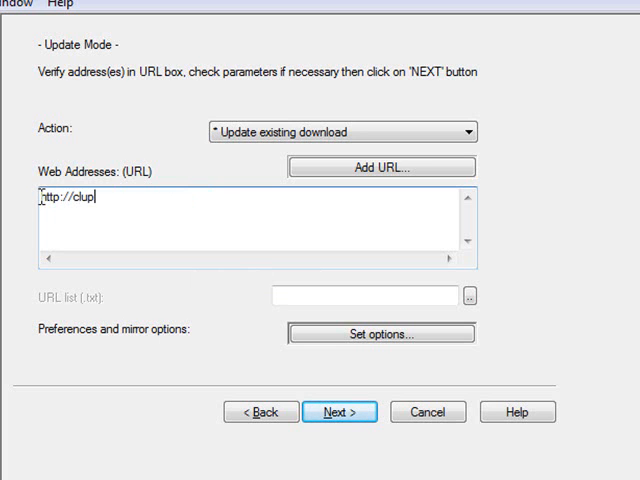
type("penguin.")
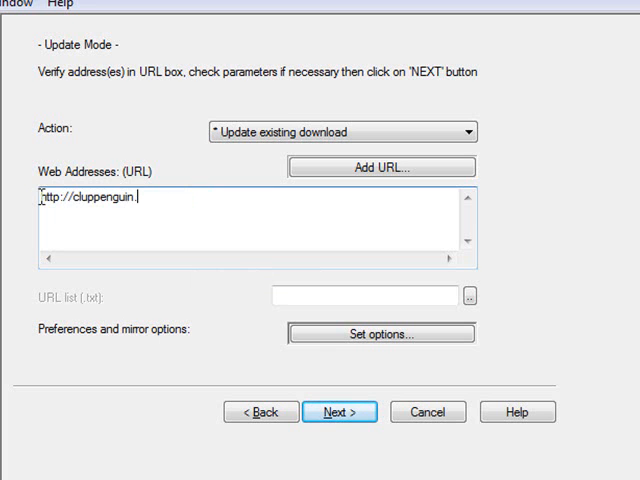
type("com")
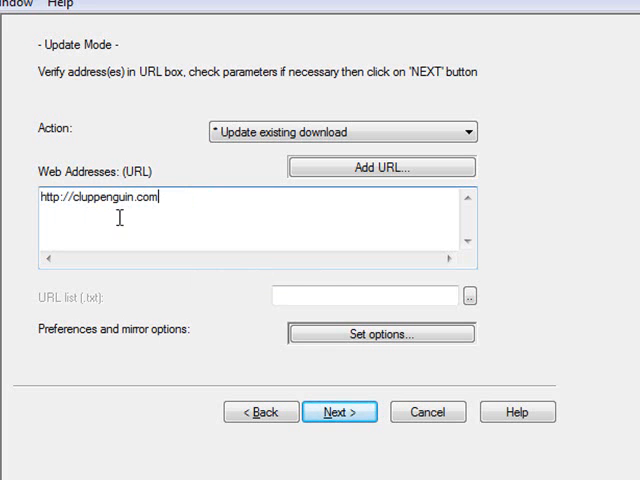
left_click(339, 411)
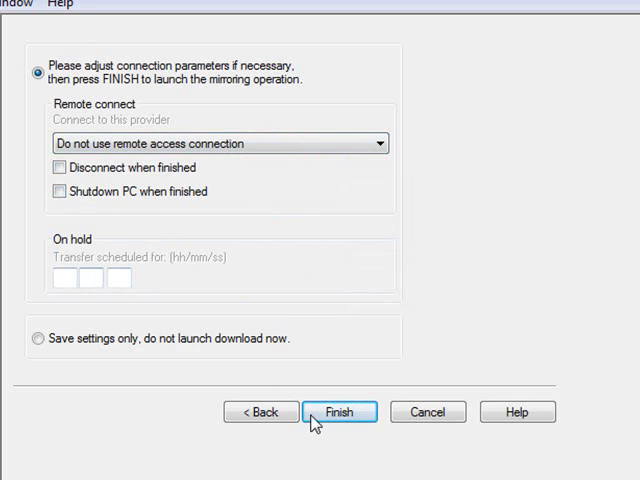
left_click(339, 411)
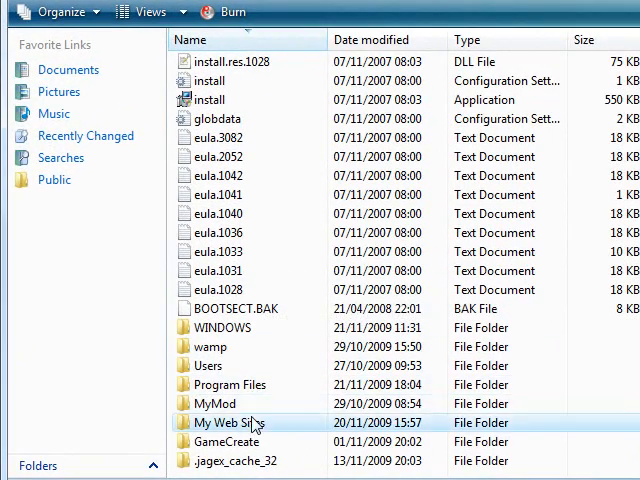
Open the My Web Sites folder in Windows Explorer.
double_click(240, 422)
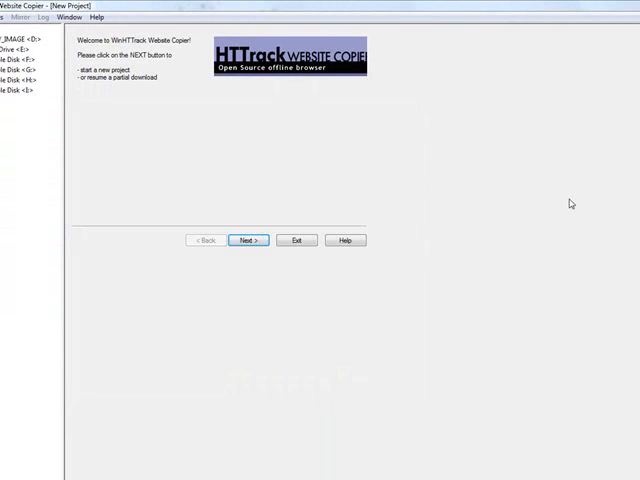
Advance from the WinHTTrack welcome screen to the Project name page.
left_click(248, 240)
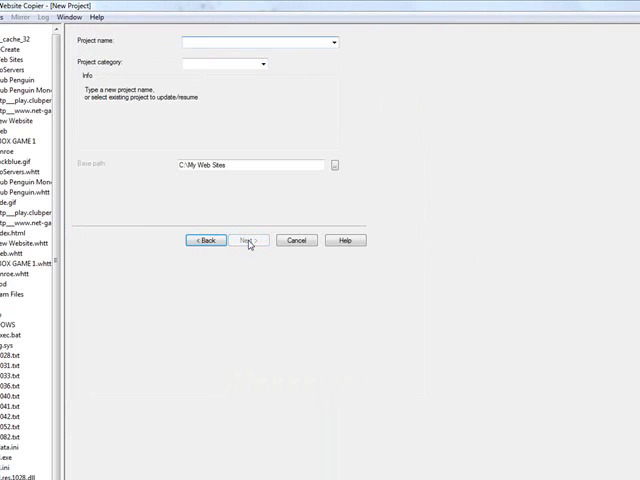